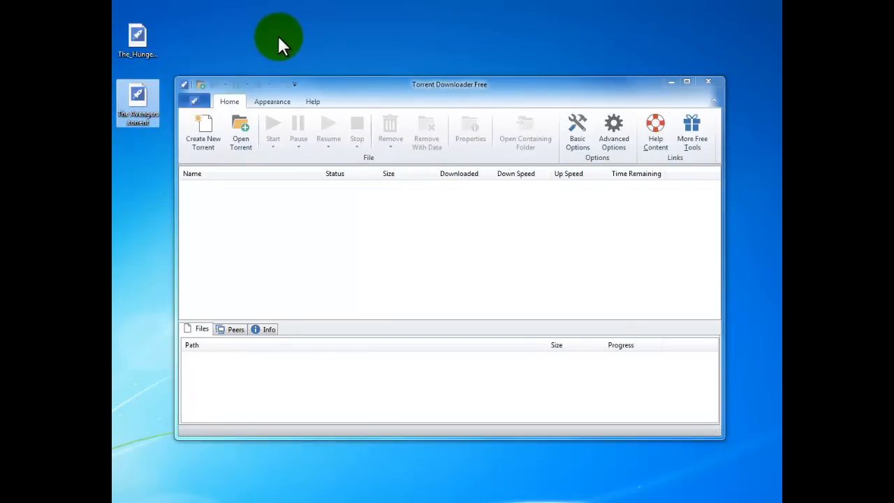
pyautogui.moveTo(445, 105)
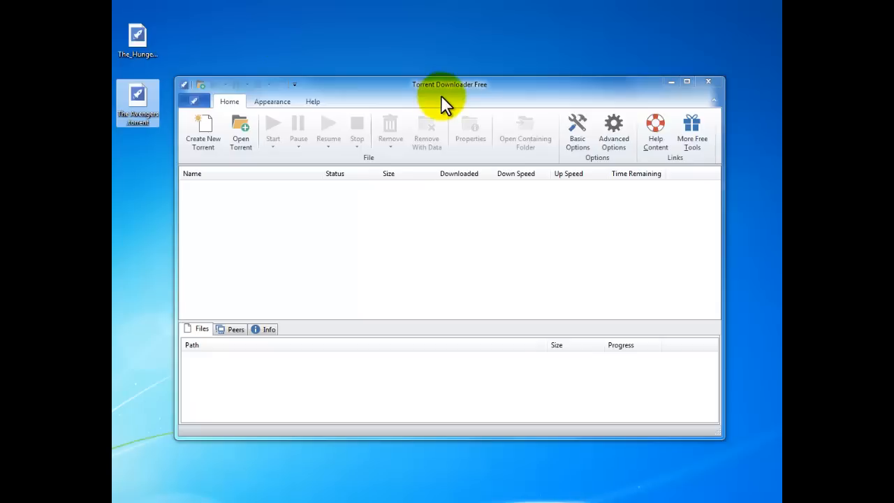
pyautogui.moveTo(425, 105)
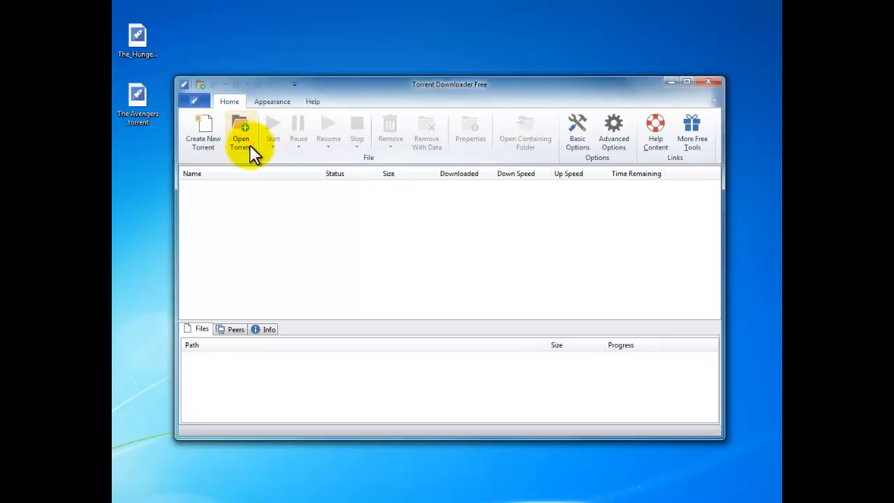
# - Open The Avengers .torrent from the Desktop as a new download task
pyautogui.click(240, 133)
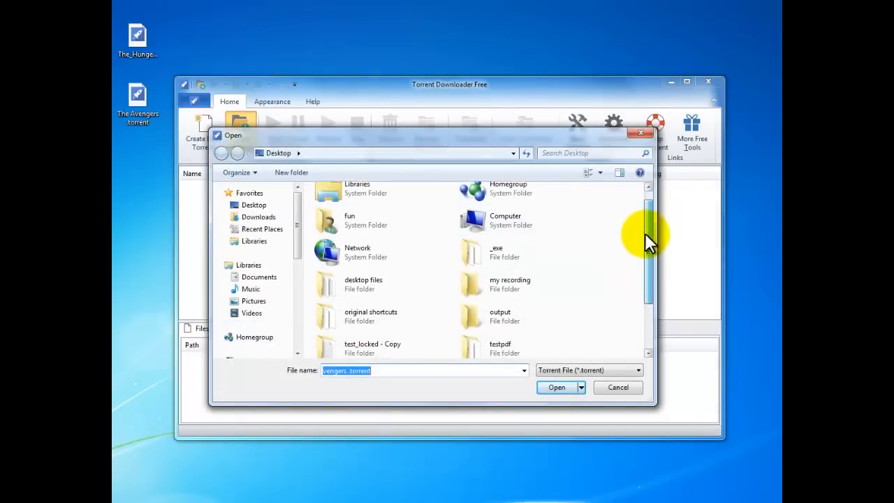
pyautogui.scroll(-3)
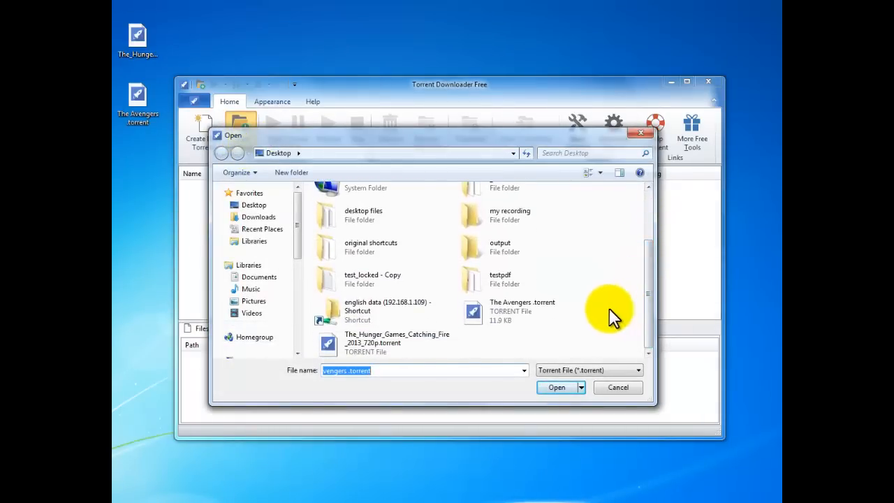
pyautogui.click(522, 311)
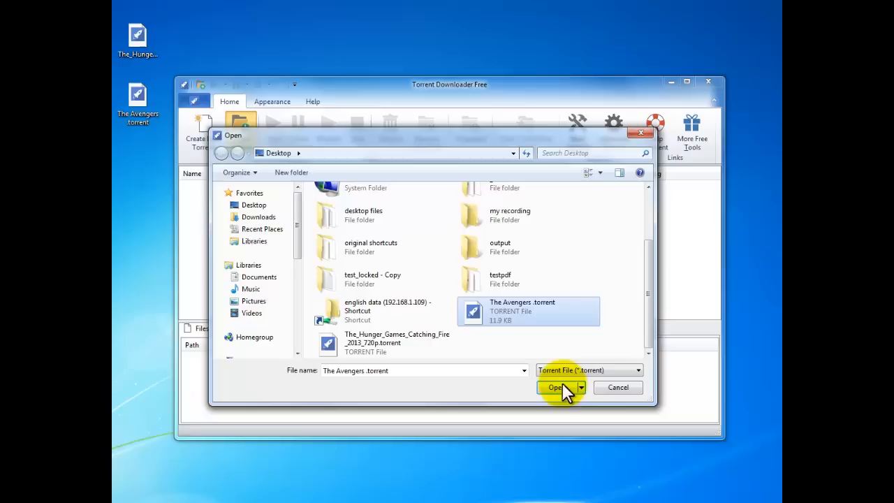
pyautogui.click(557, 387)
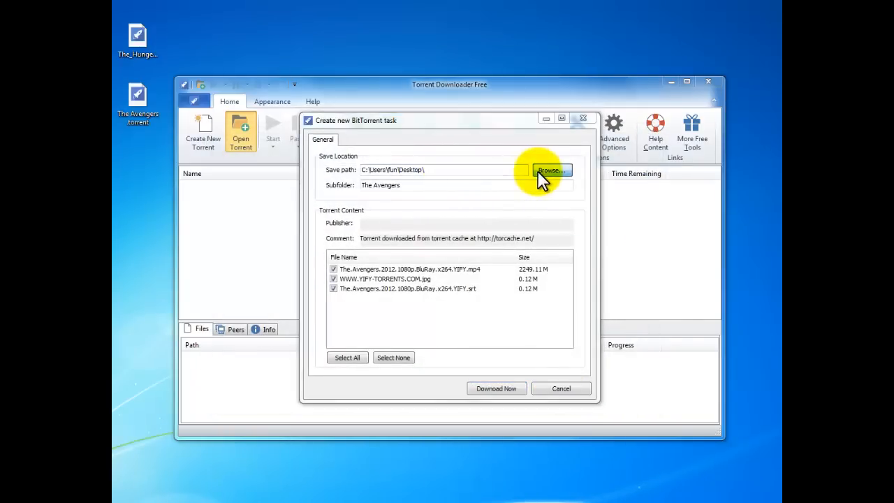
# - Keep the Desktop save path and set the subfolder to The Avengers
pyautogui.click(552, 171)
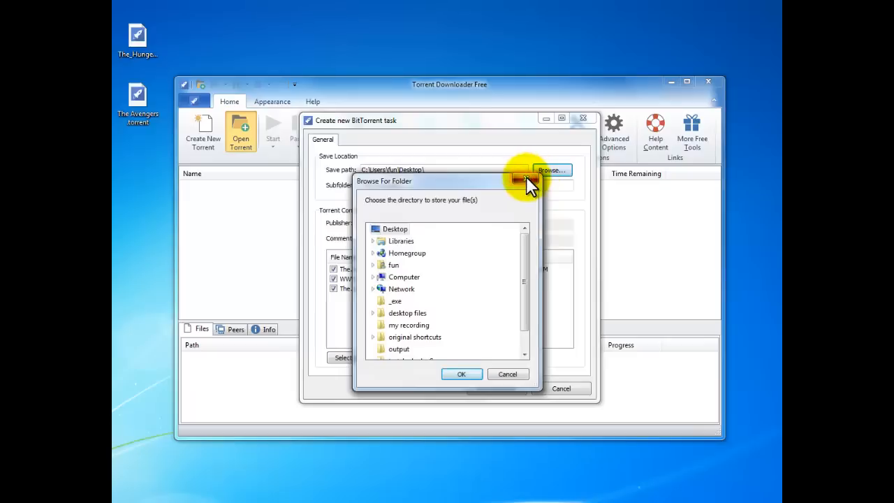
pyautogui.click(461, 374)
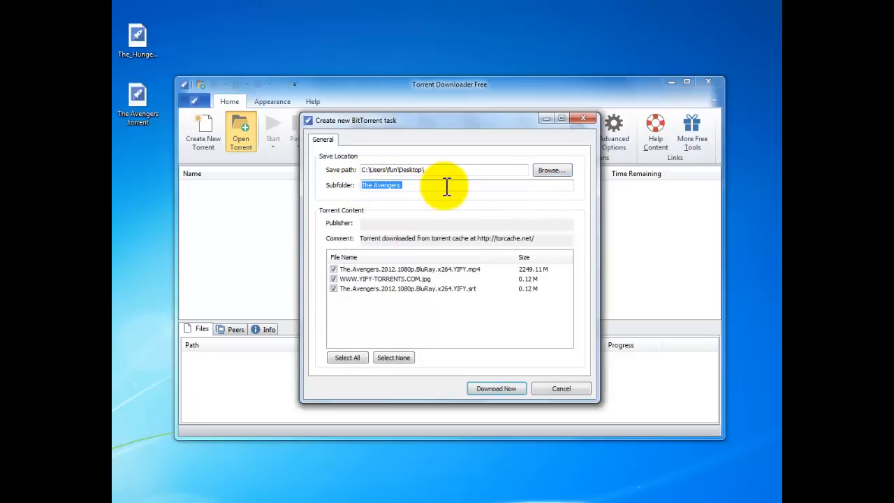
pyautogui.click(447, 185)
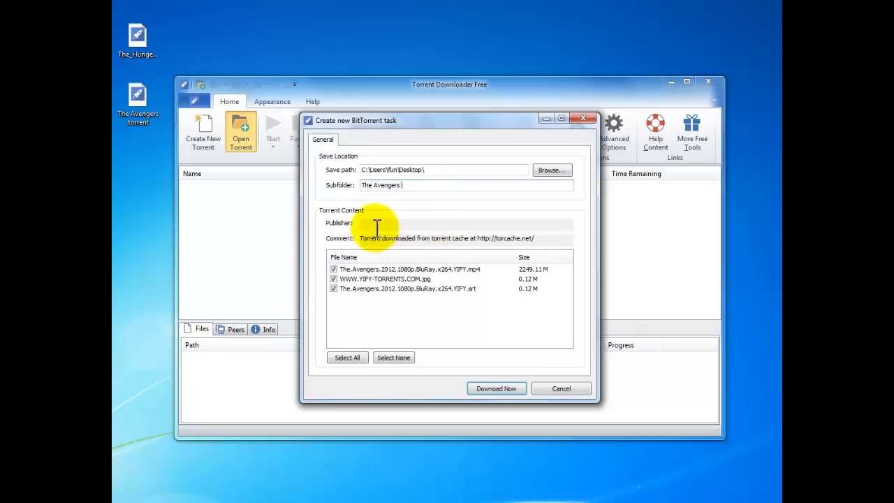
pyautogui.doubleClick(392, 238)
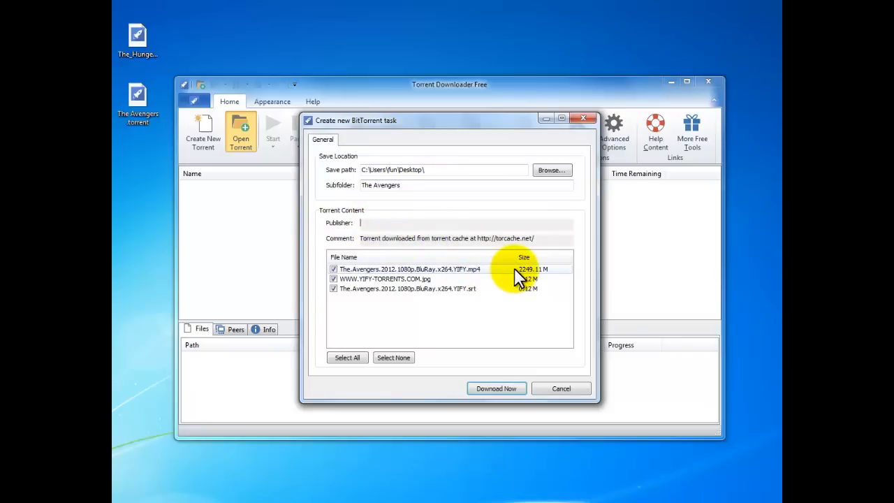
pyautogui.moveTo(468, 307)
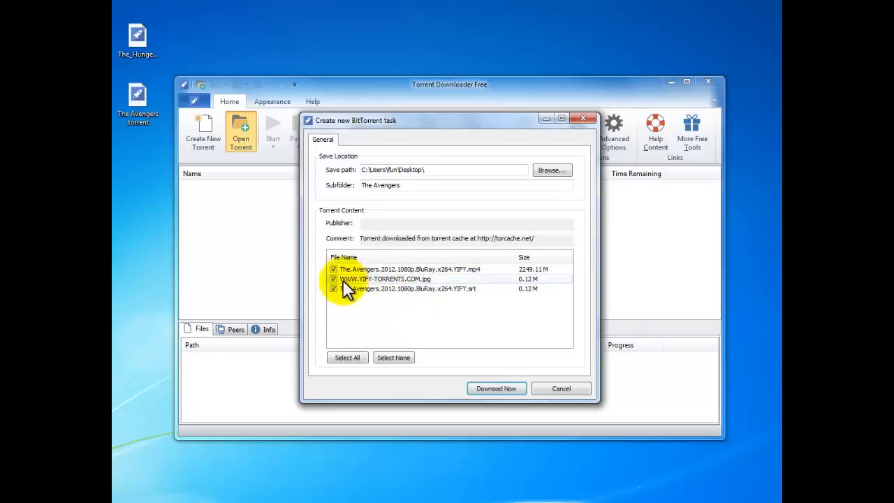
pyautogui.click(333, 278)
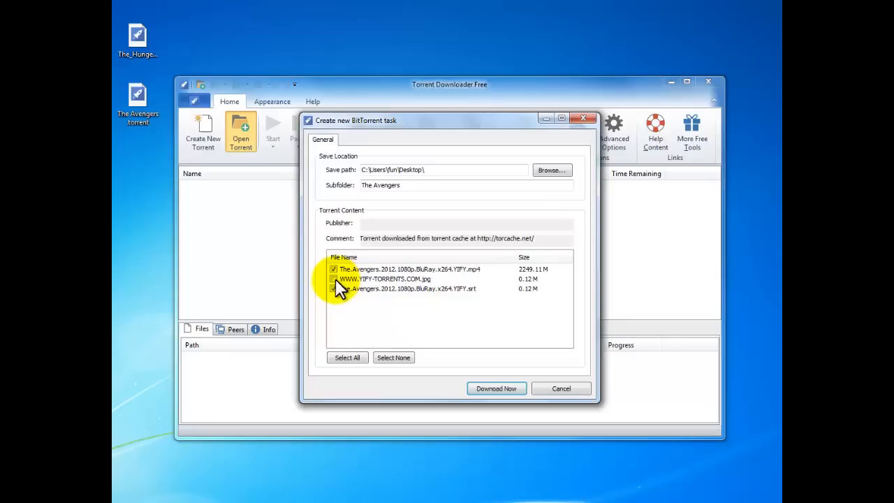
pyautogui.click(394, 357)
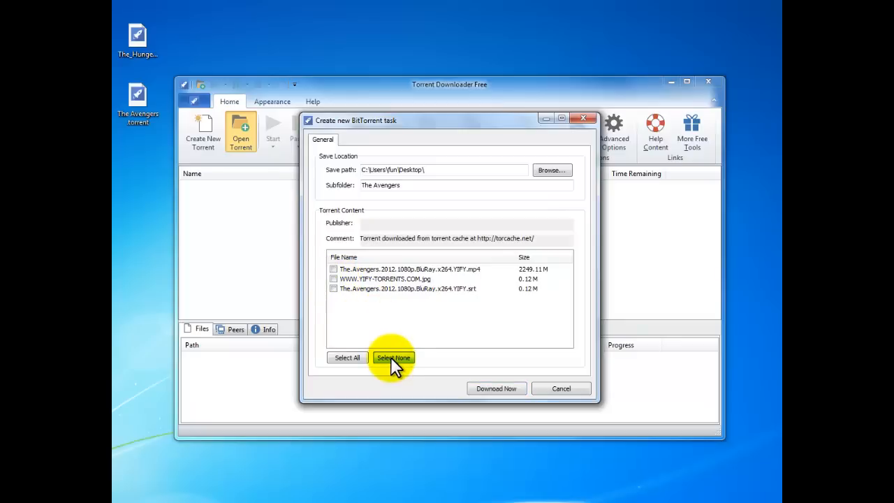
pyautogui.click(347, 357)
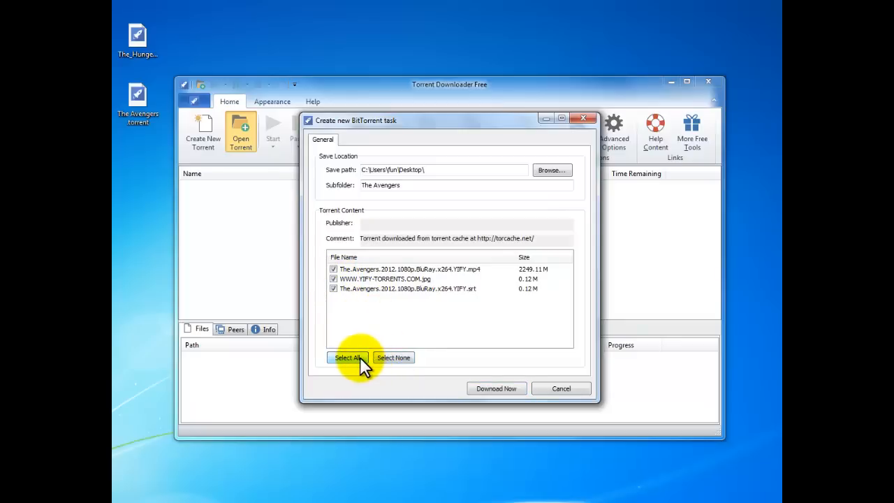
pyautogui.click(333, 278)
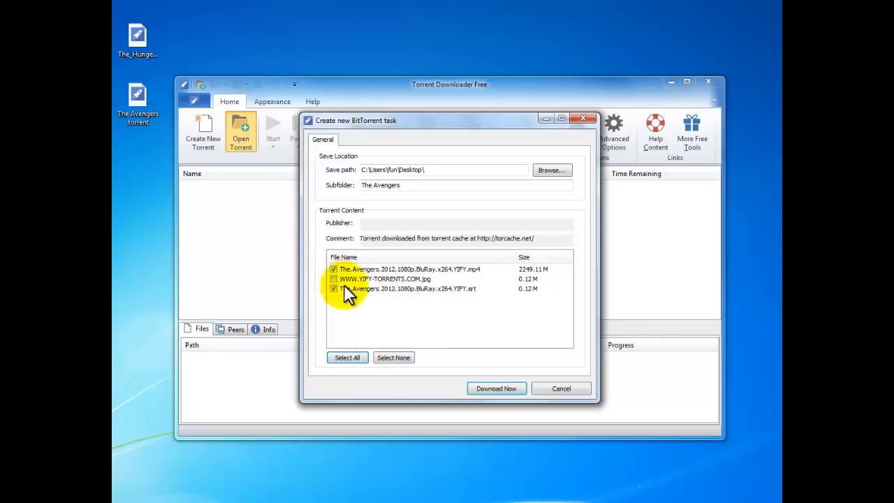
pyautogui.moveTo(472, 383)
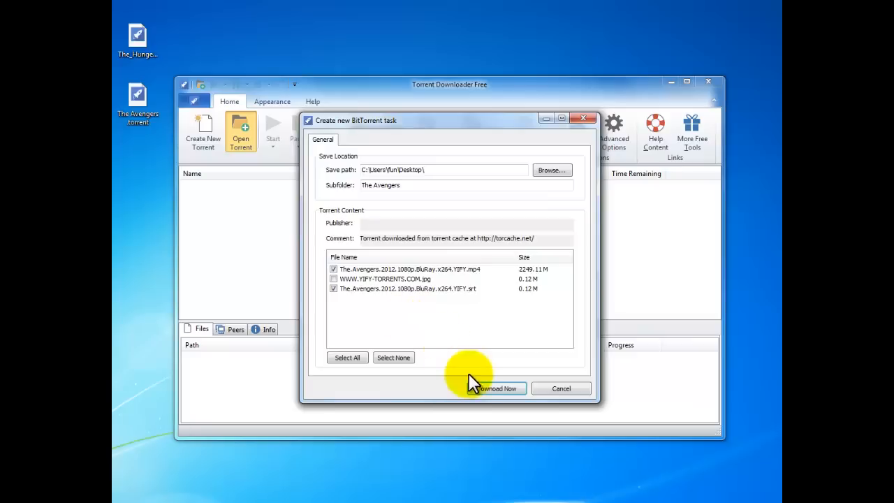
# - Start The Avengers download and add The Hunger Games Catching Fire without its YIFY jpg
pyautogui.click(497, 388)
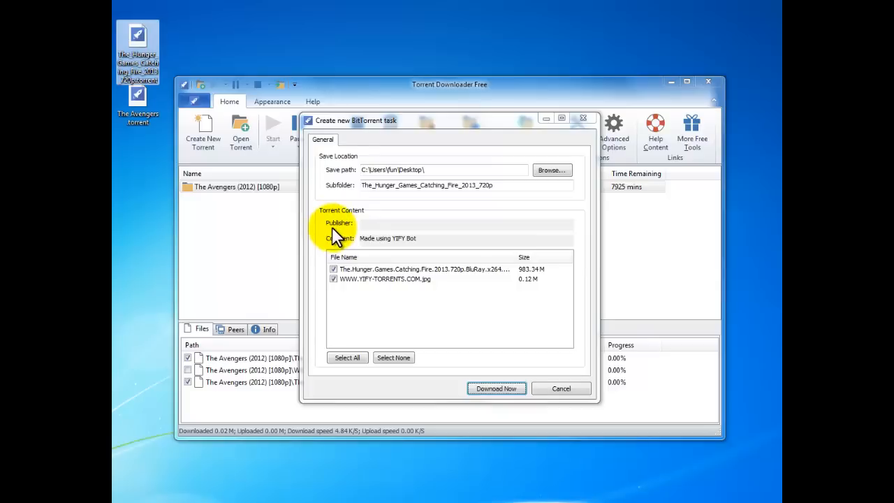
pyautogui.click(333, 278)
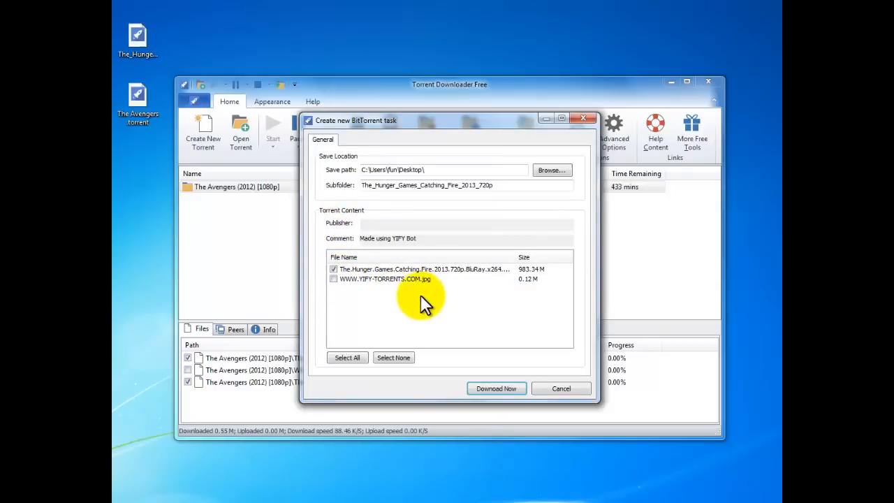
pyautogui.click(496, 388)
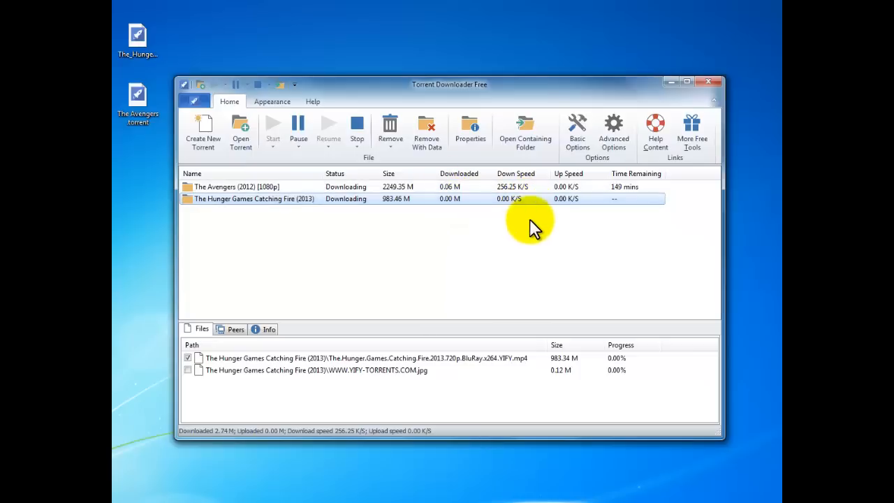
pyautogui.moveTo(577, 129)
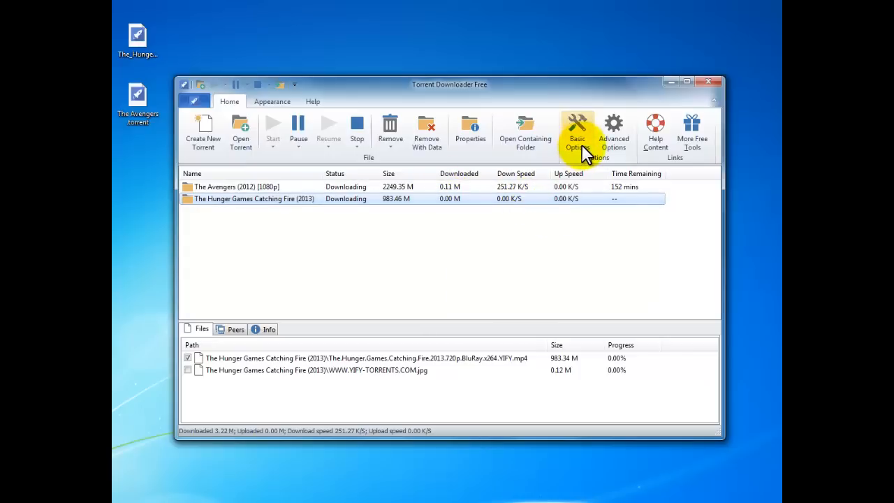
# - Open Basic Options from the Home ribbon's Options group
pyautogui.click(577, 129)
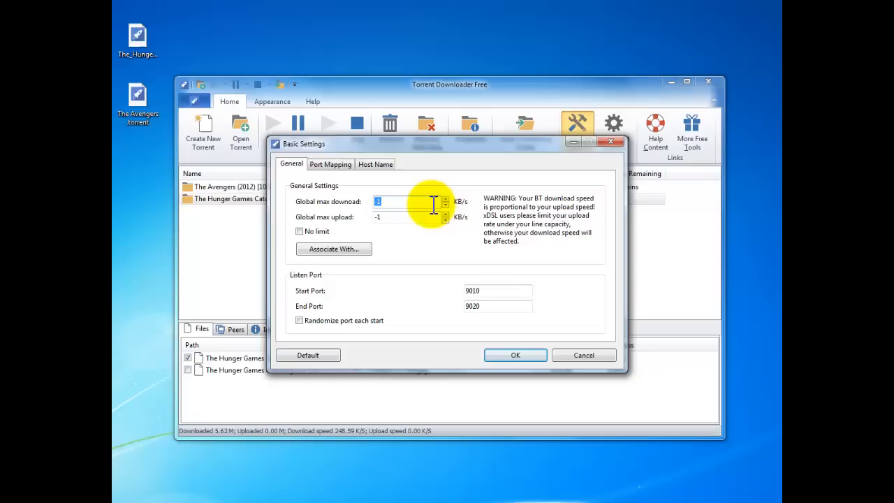
# - Set global max download to 1000 KB/s and upload to 10 KB/s, then view Port Mapping
pyautogui.write('1000')
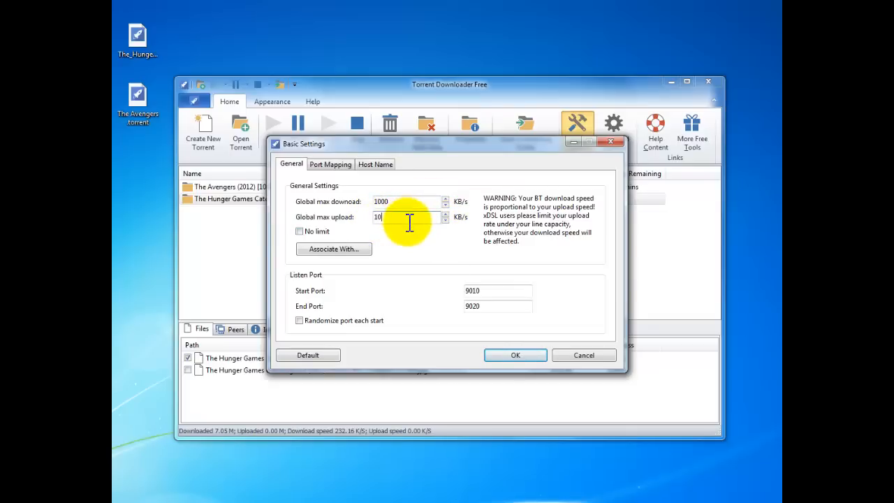
pyautogui.moveTo(426, 257)
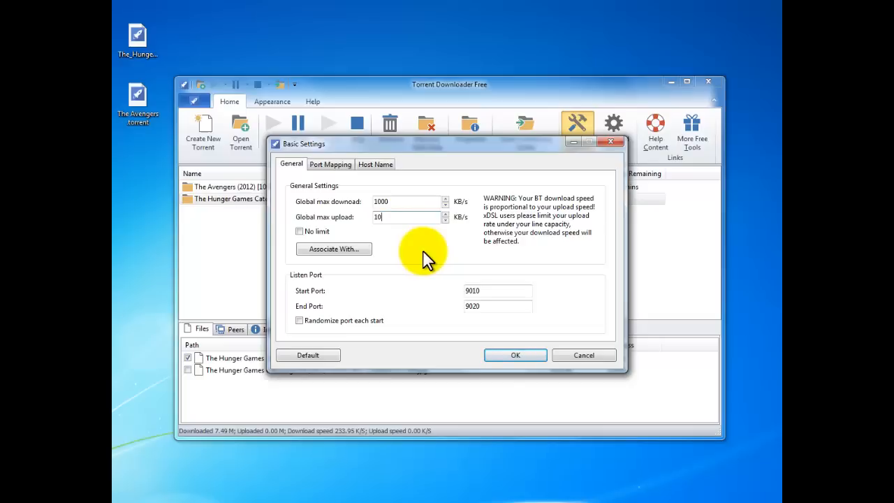
pyautogui.moveTo(320, 329)
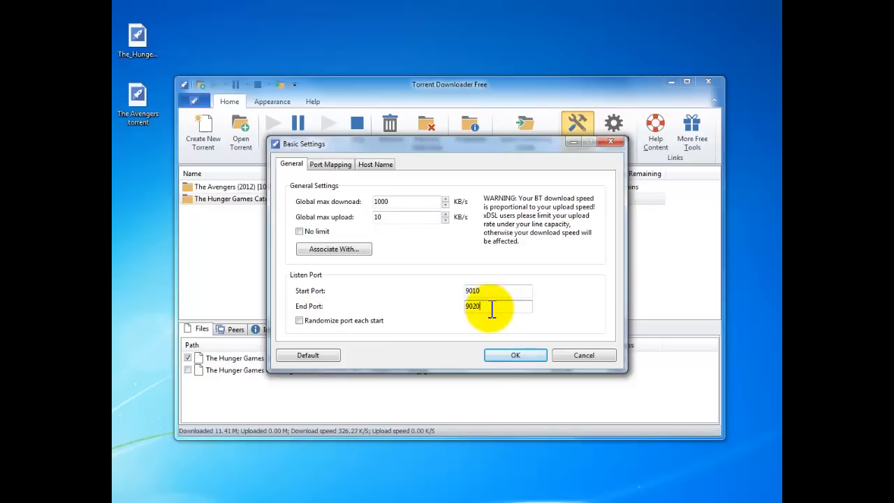
pyautogui.click(330, 163)
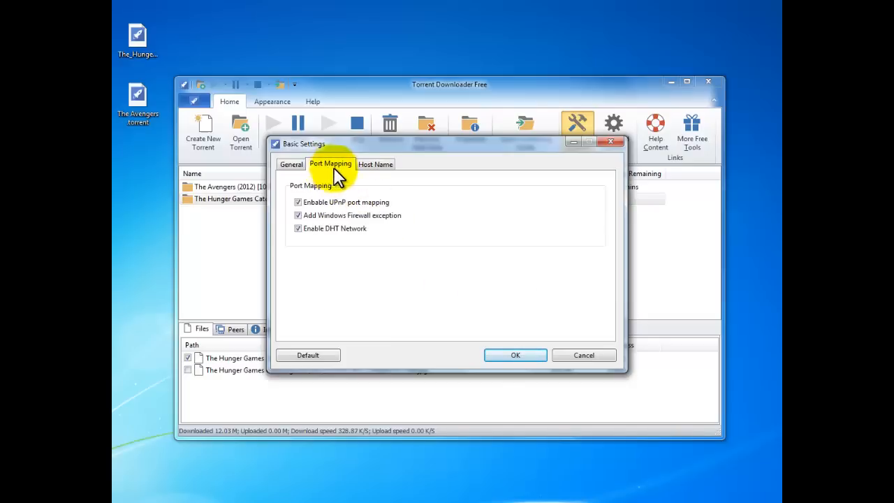
pyautogui.moveTo(348, 211)
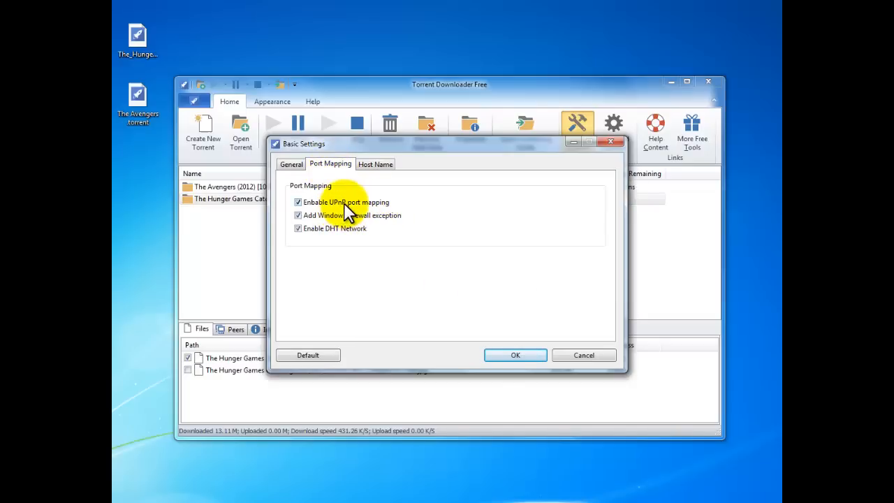
pyautogui.moveTo(363, 211)
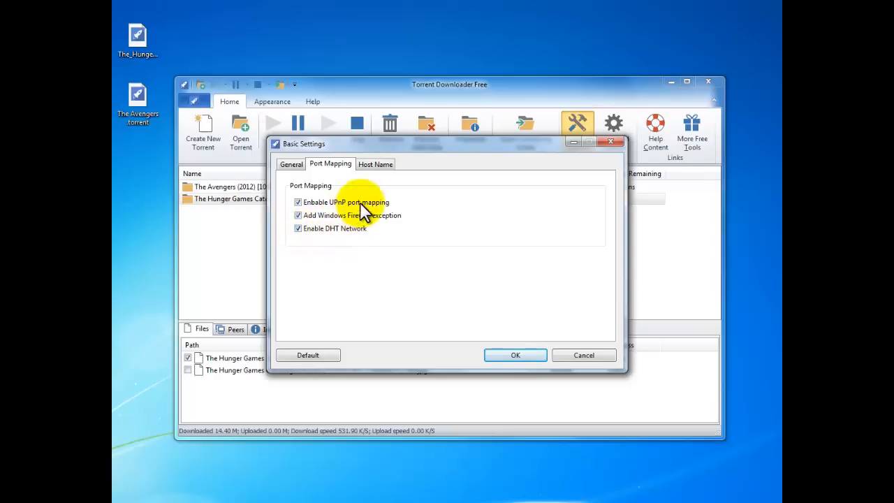
pyautogui.moveTo(399, 207)
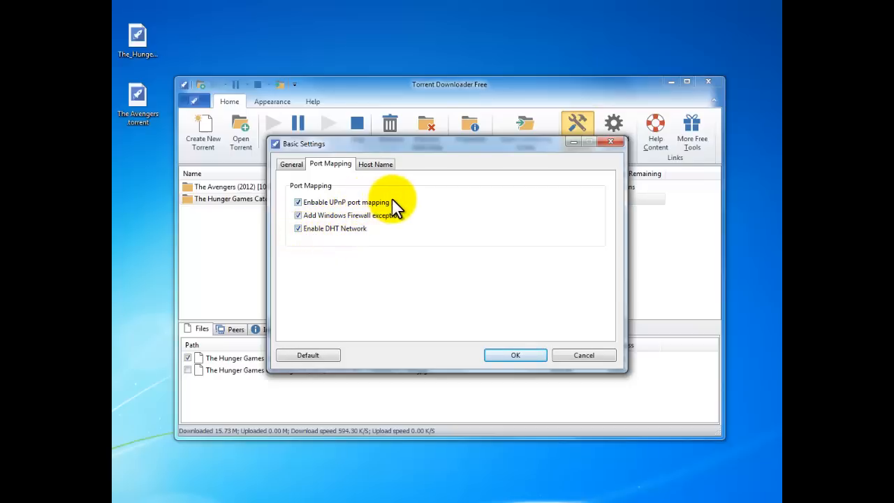
pyautogui.moveTo(374, 168)
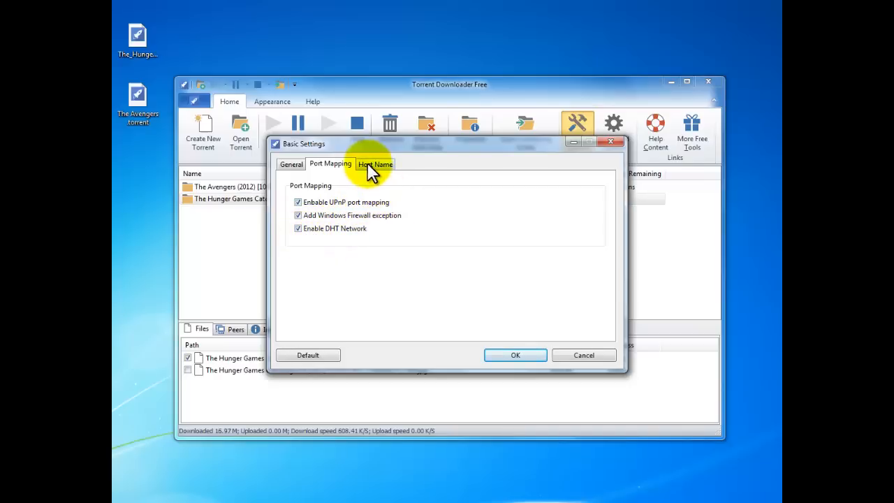
# - Switch Basic Settings to the Host Name page
pyautogui.click(376, 164)
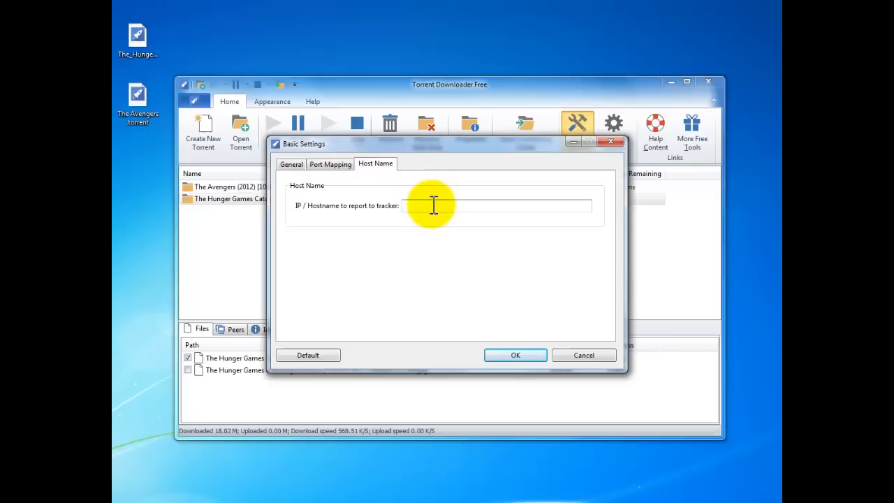
# - Enter test01 as the tracker hostname and confirm the settings with OK
pyautogui.write('test')
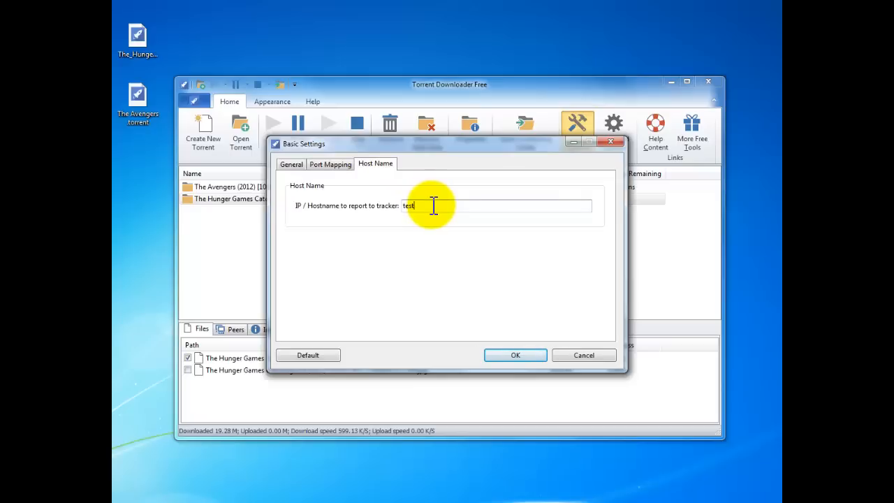
pyautogui.write('01')
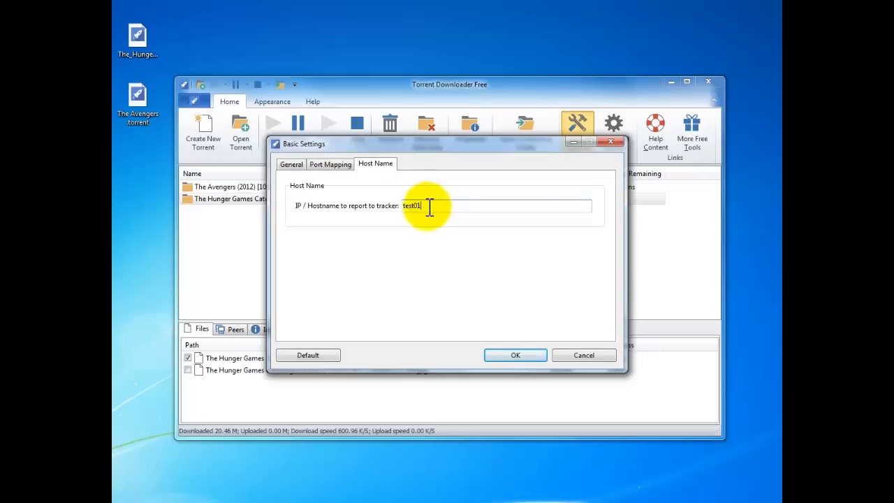
pyautogui.moveTo(349, 210)
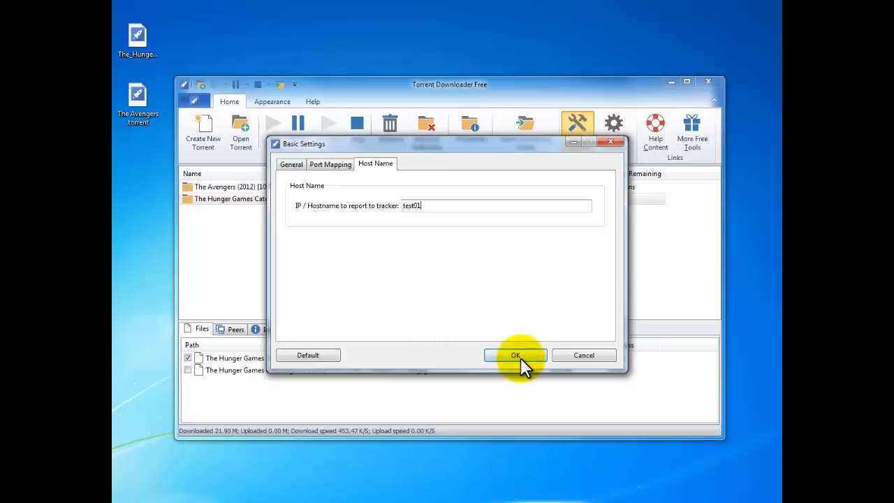
pyautogui.click(515, 355)
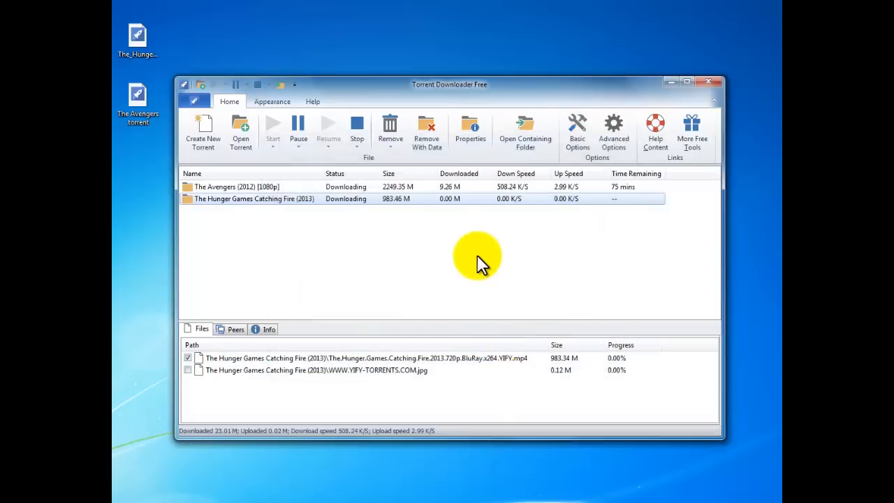
pyautogui.moveTo(468, 230)
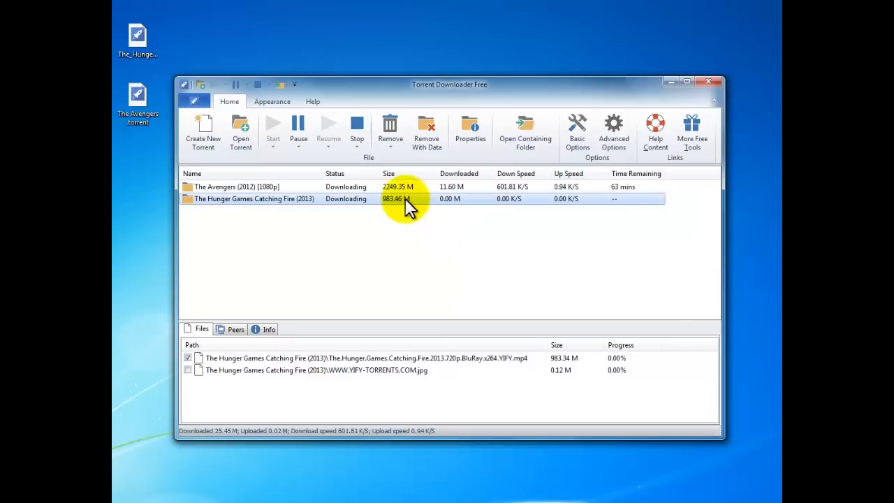
pyautogui.moveTo(299, 126)
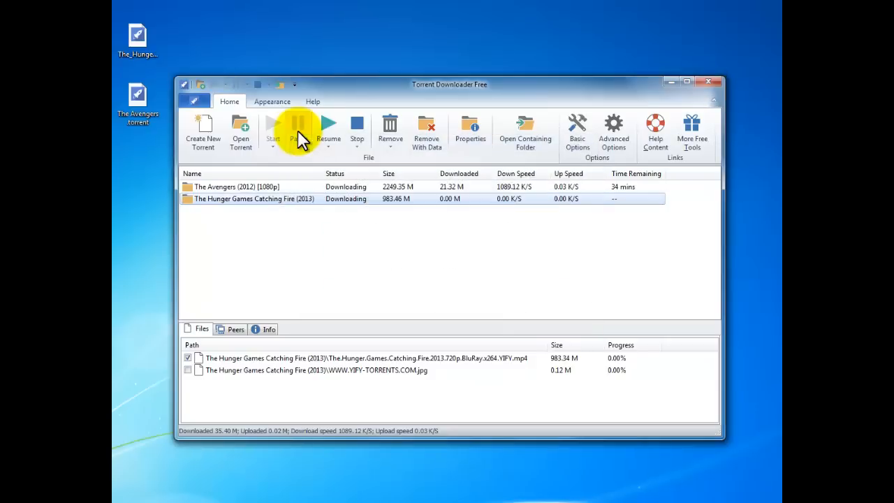
# - Pause The Hunger Games download, then resume it
pyautogui.click(300, 129)
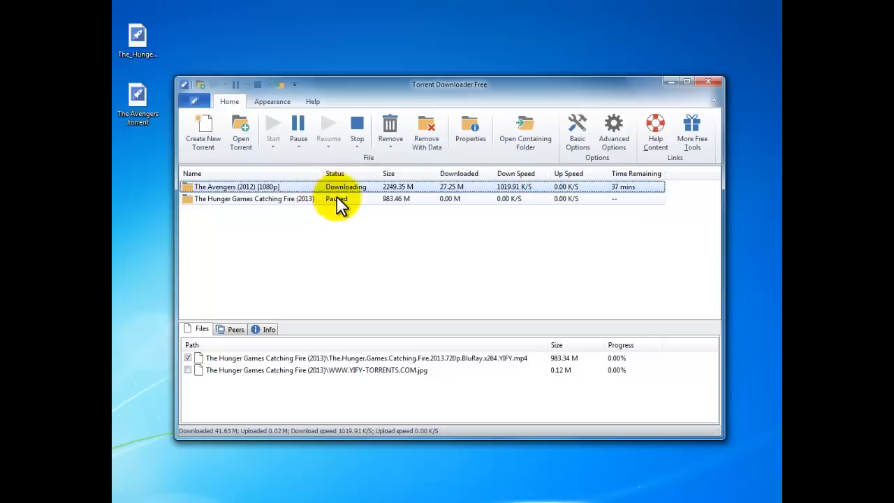
pyautogui.click(235, 187)
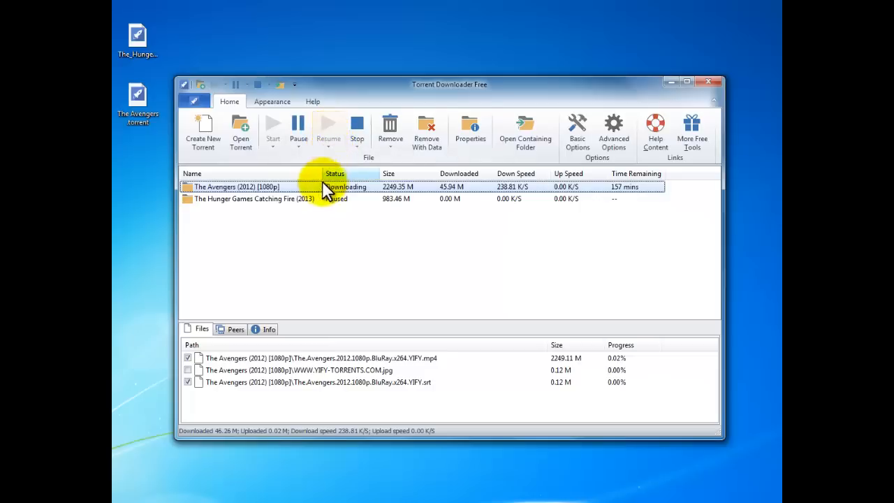
pyautogui.click(255, 199)
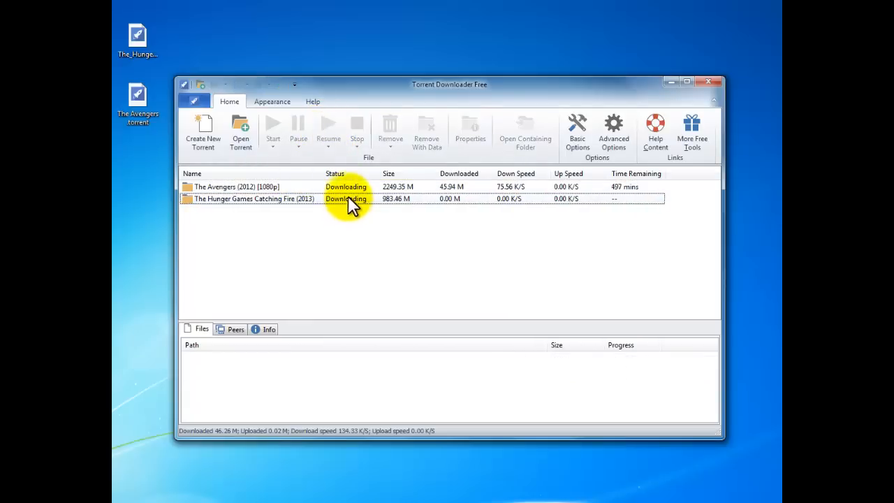
# - Stop The Avengers and The Hunger Games torrents so both show Queued
pyautogui.click(237, 187)
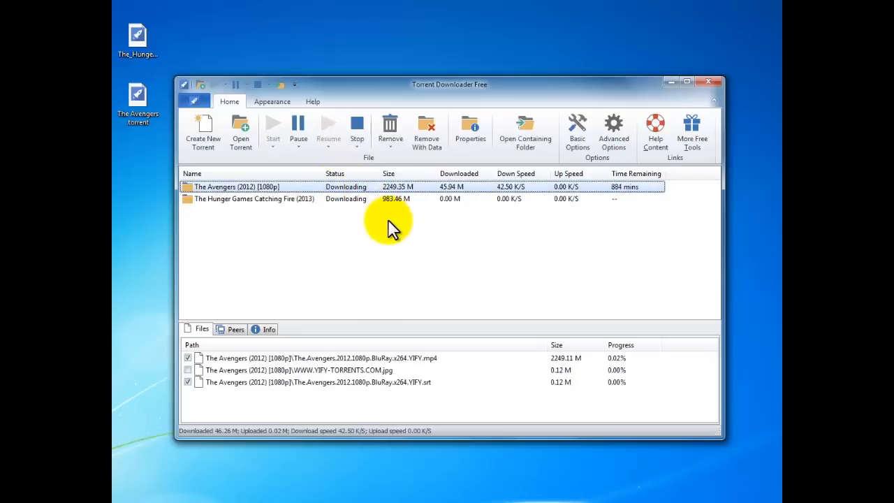
pyautogui.moveTo(357, 126)
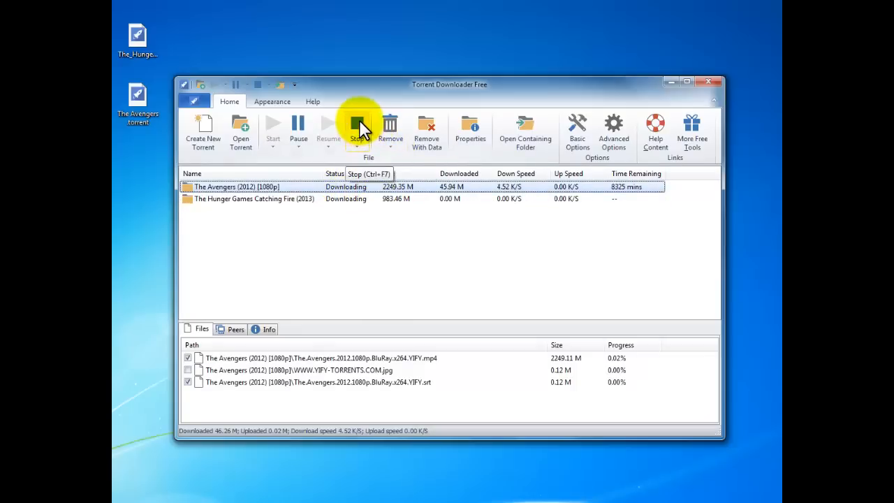
pyautogui.click(357, 129)
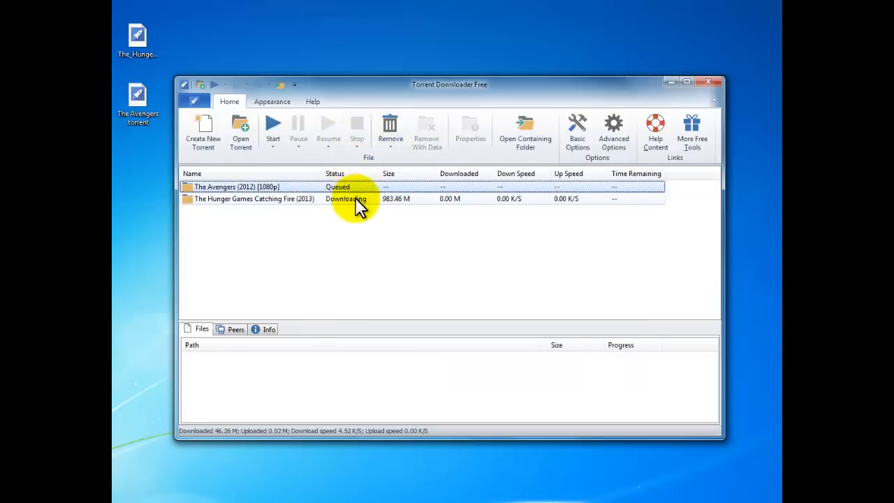
pyautogui.click(357, 129)
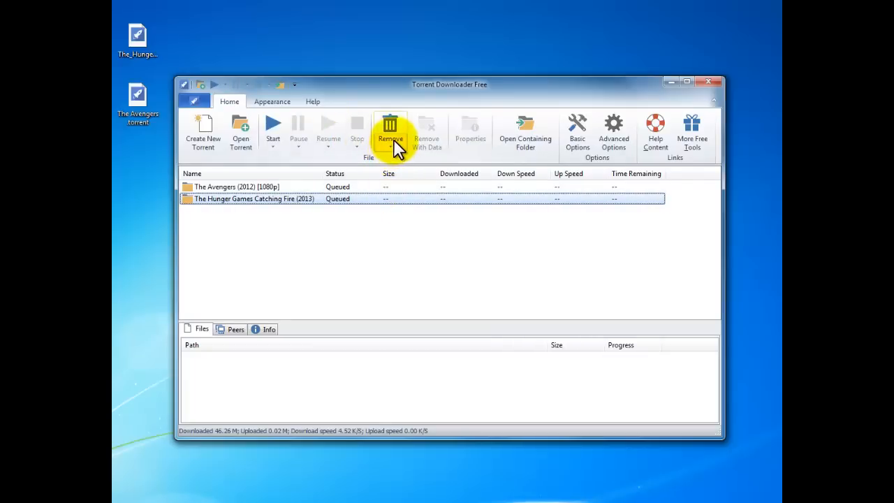
pyautogui.click(390, 133)
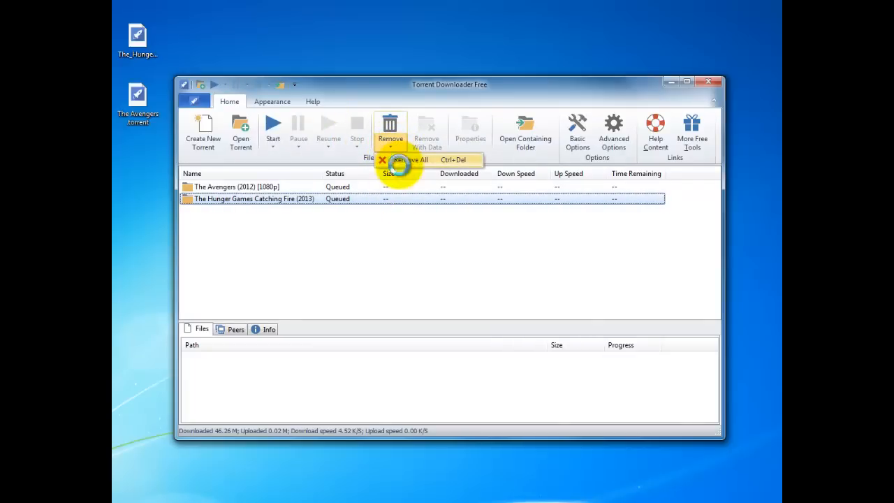
pyautogui.click(413, 160)
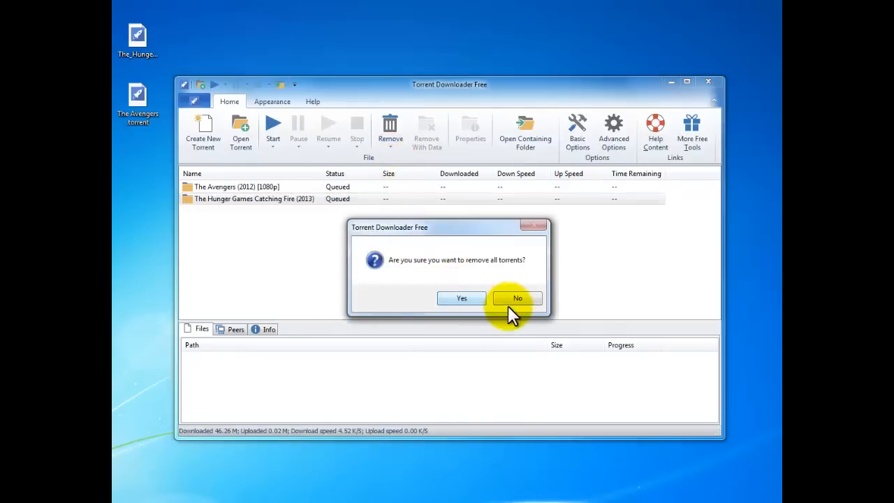
pyautogui.click(517, 299)
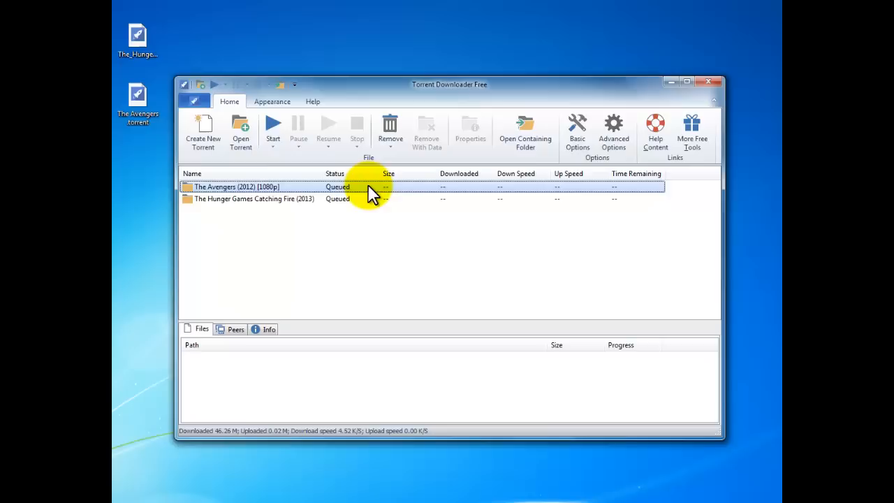
pyautogui.moveTo(525, 130)
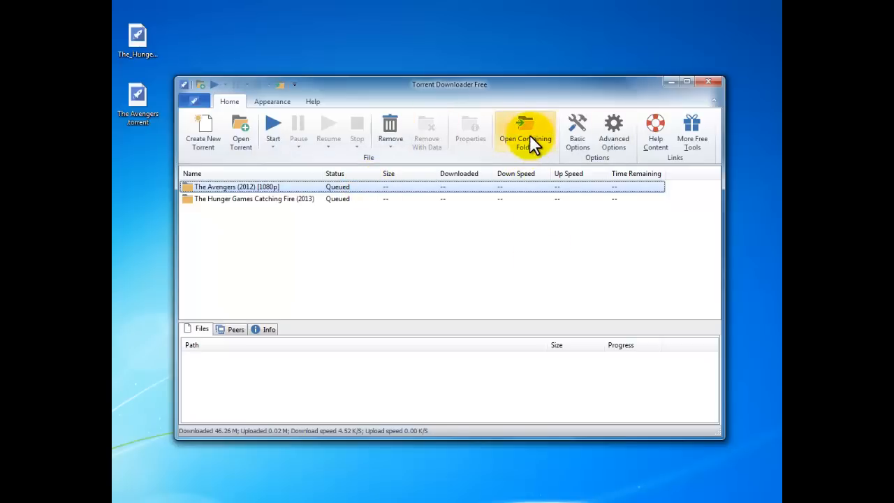
# - Open the selected download's containing folder, then bring up Advanced Options
pyautogui.click(524, 132)
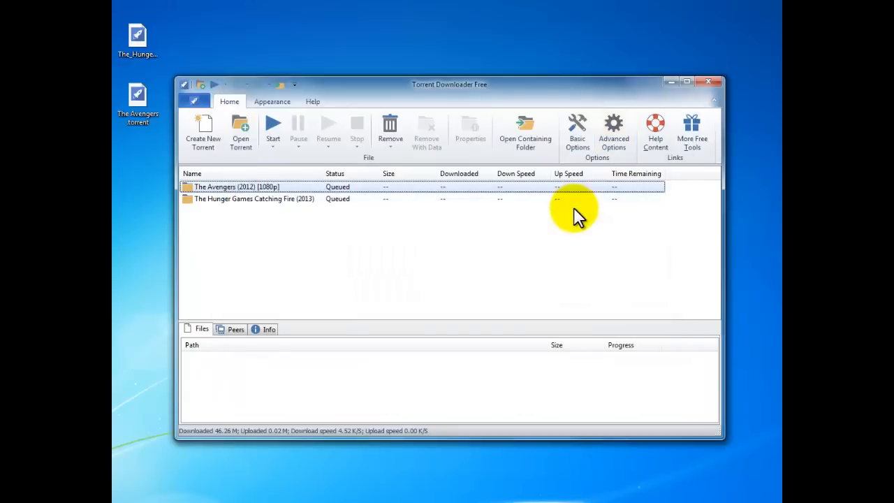
pyautogui.click(613, 130)
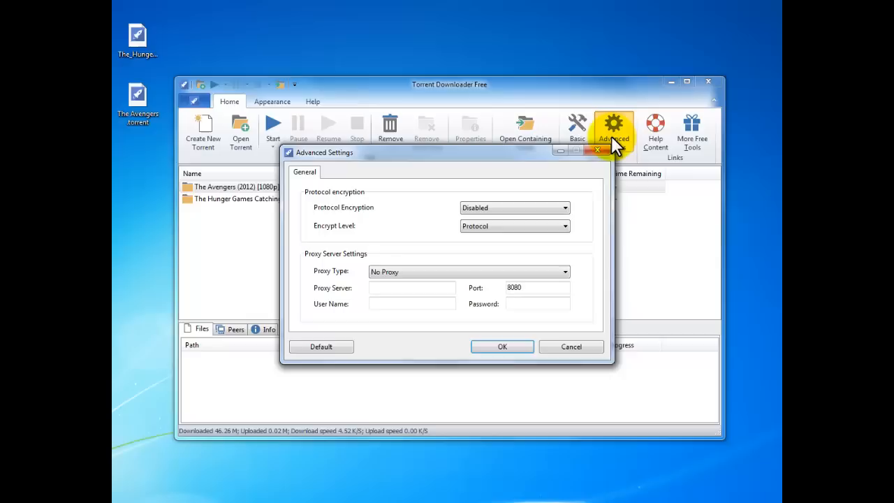
pyautogui.moveTo(544, 207)
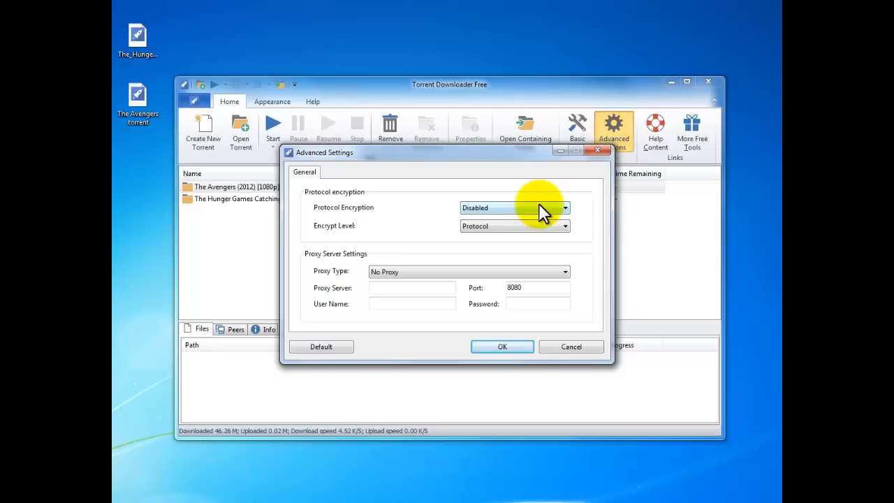
# - Change the Advanced Settings proxy type from No Proxy to Socks4
pyautogui.click(564, 226)
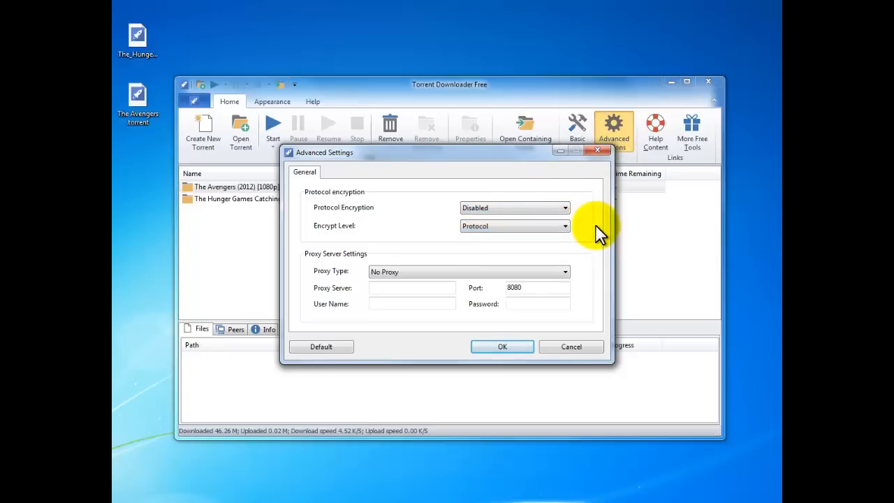
pyautogui.click(564, 272)
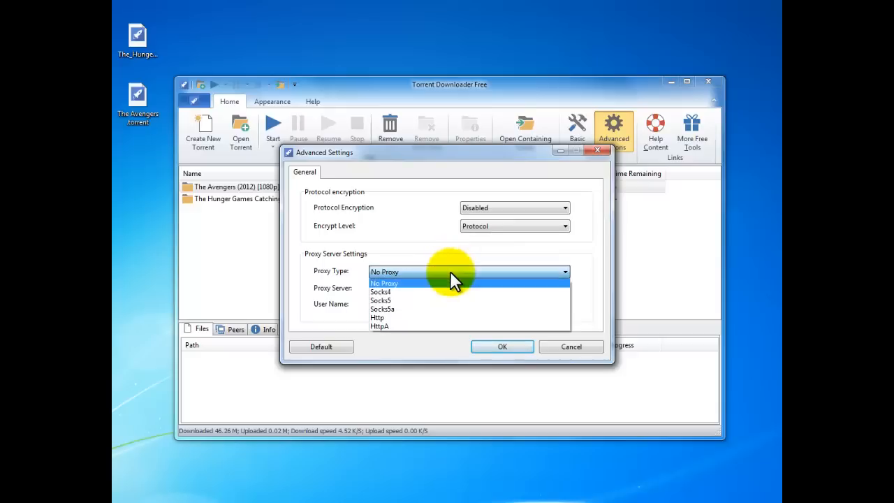
pyautogui.click(384, 282)
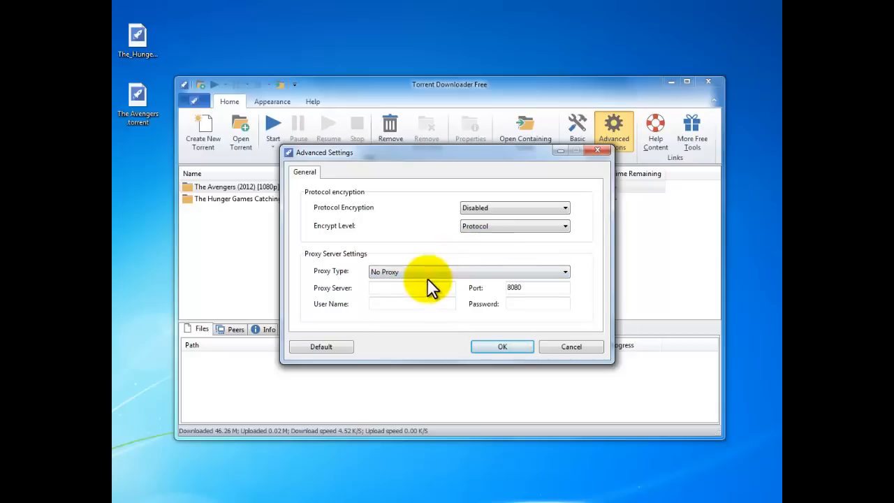
pyautogui.click(563, 272)
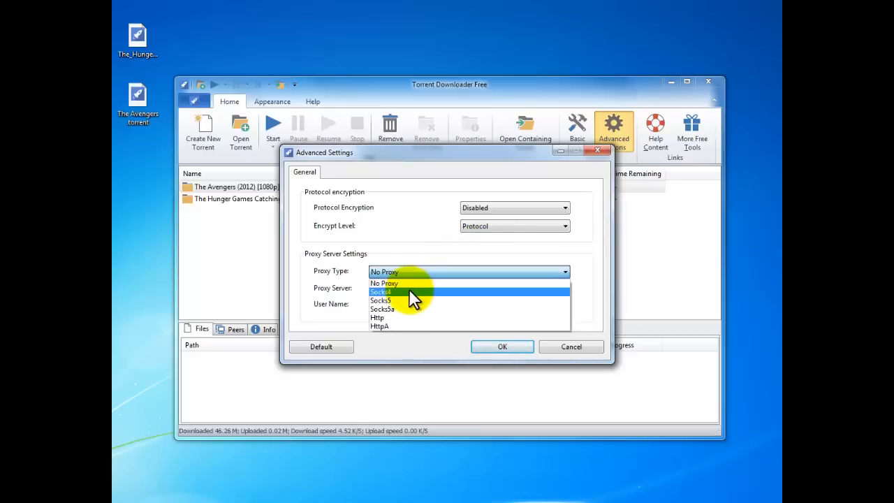
pyautogui.click(381, 292)
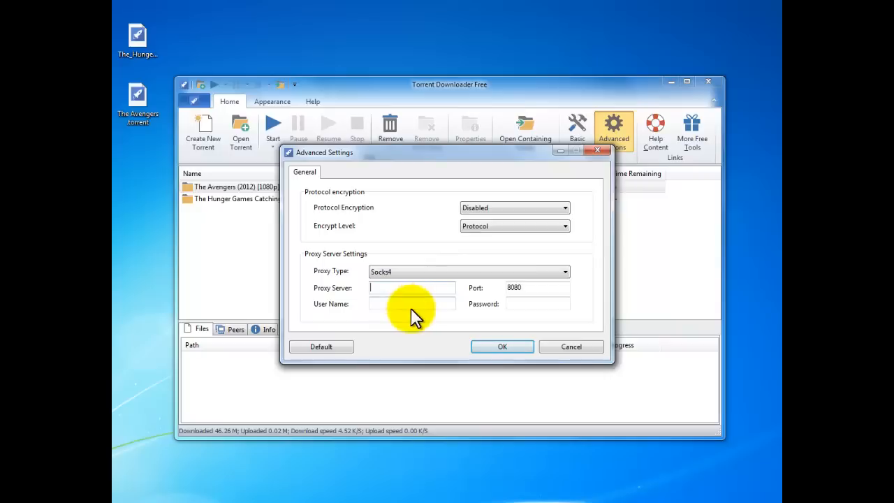